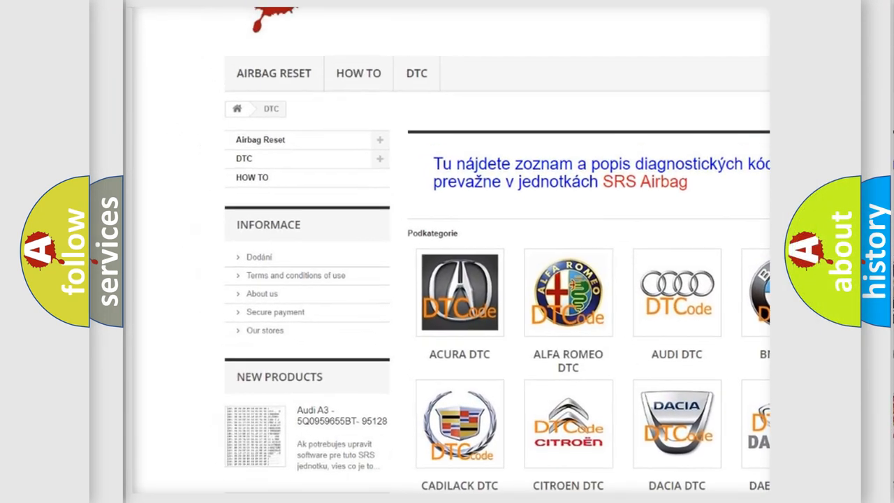
pyautogui.scroll(-3)
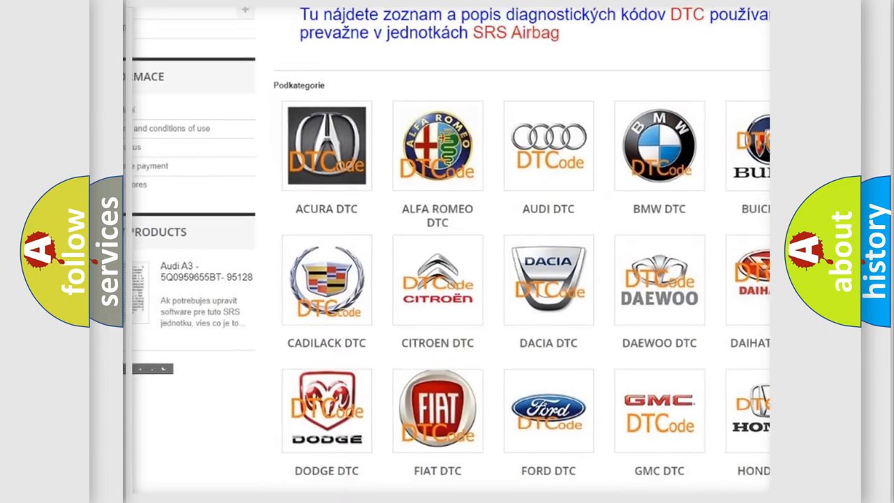
pyautogui.scroll(-3)
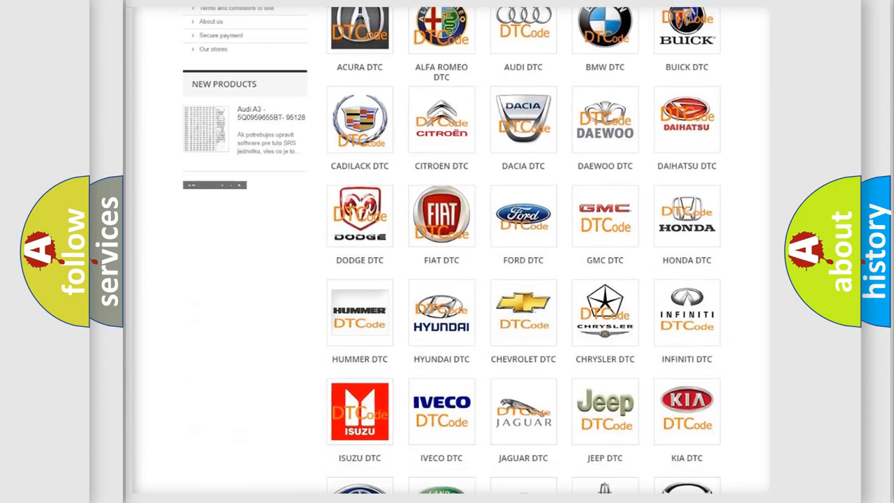
pyautogui.scroll(-3)
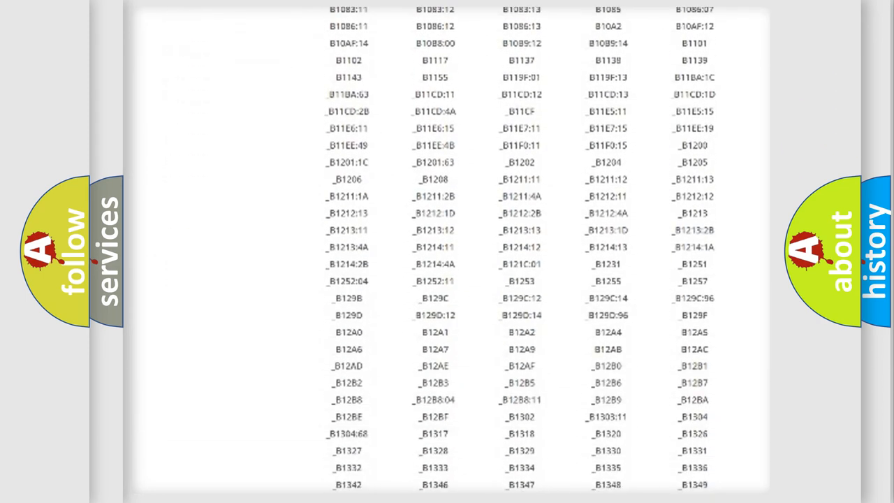
pyautogui.scroll(-3)
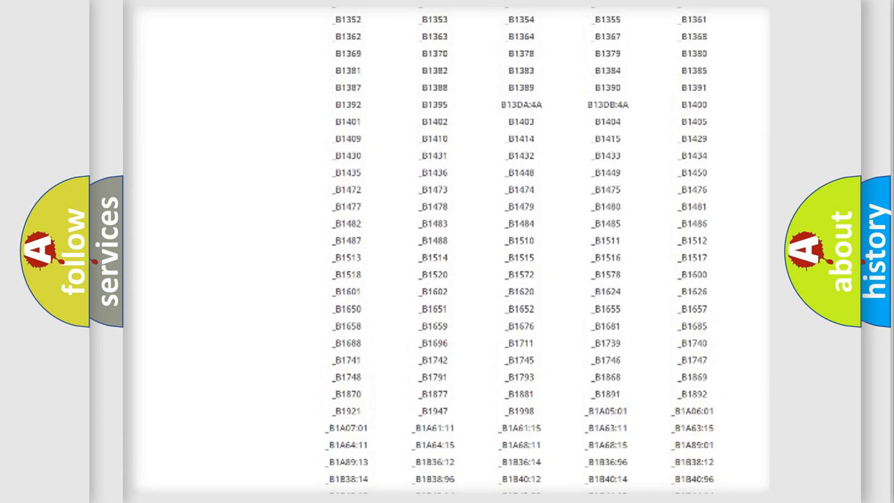